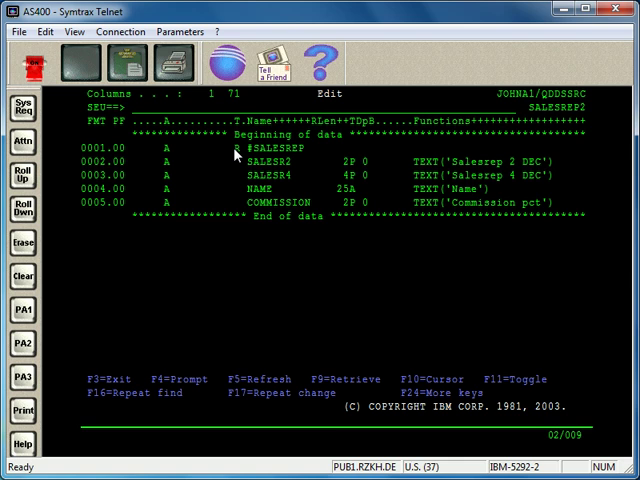
Highlight the SALESREP record format name, then exit SEU with F3 to save SALESREP2.
double_click(280, 148)
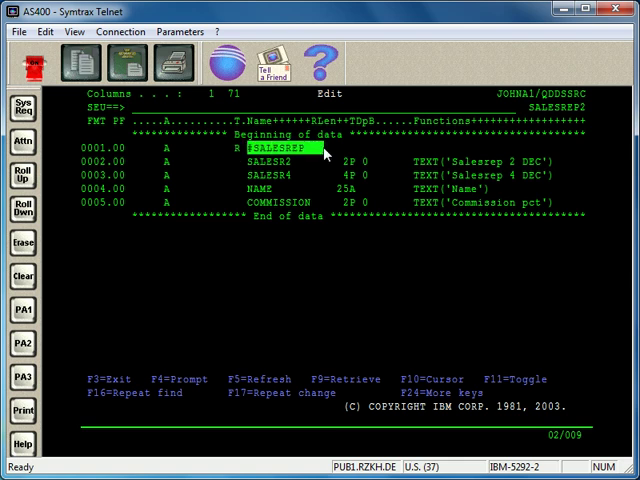
mouse_move(164, 188)
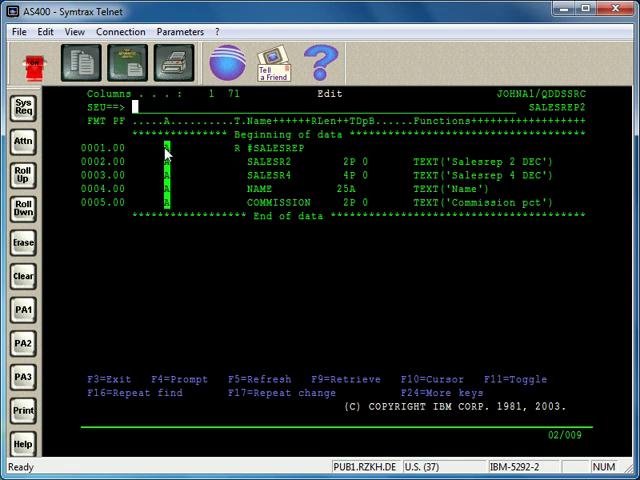
mouse_move(170, 210)
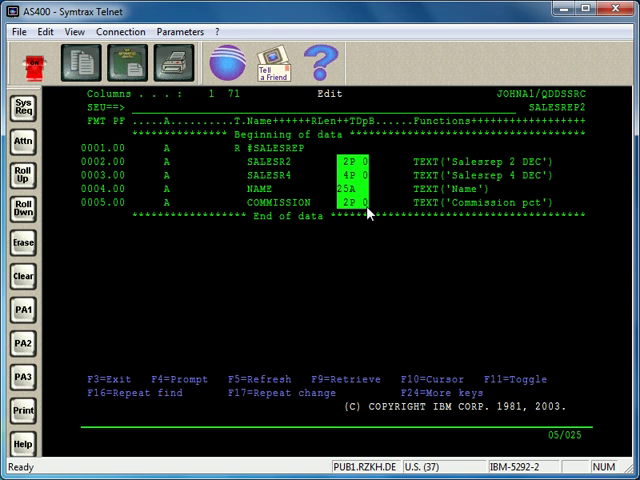
mouse_move(420, 164)
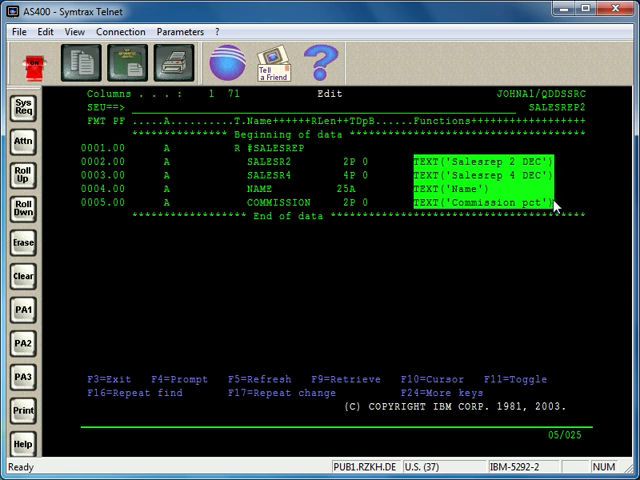
mouse_move(556, 208)
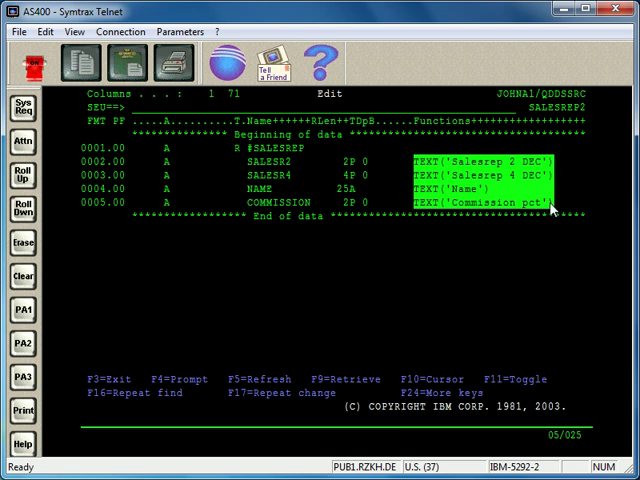
mouse_move(416, 164)
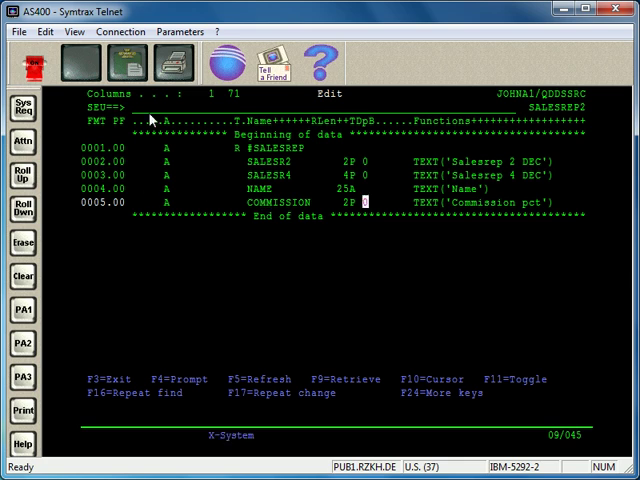
key("f3")
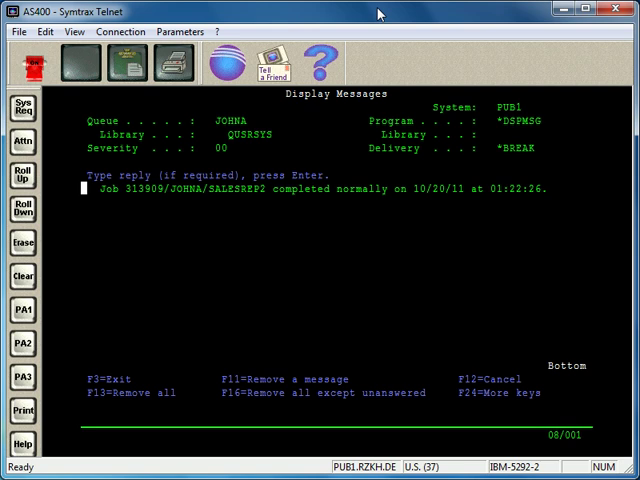
Dismiss the messages and run WRKF SALESREP2 to list the file in library JOMNAL.
key("Return")
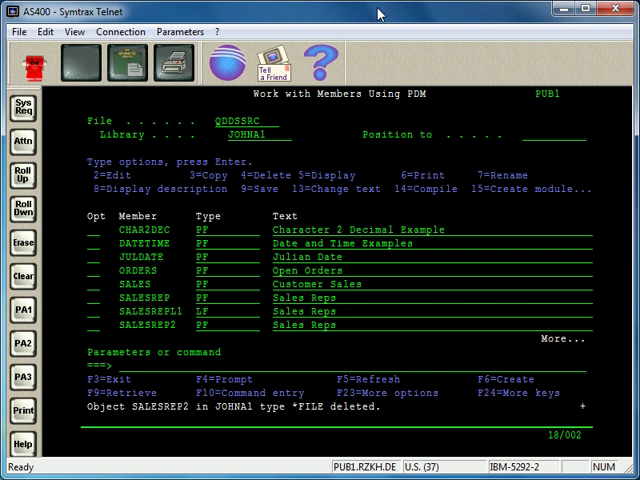
type("wrkf salesrep2")
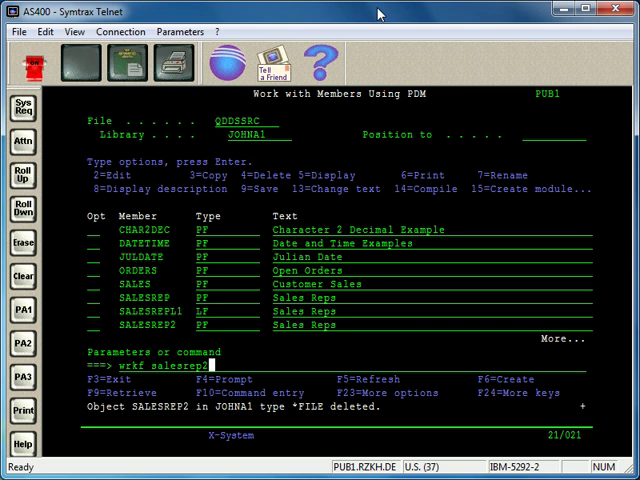
key("Return")
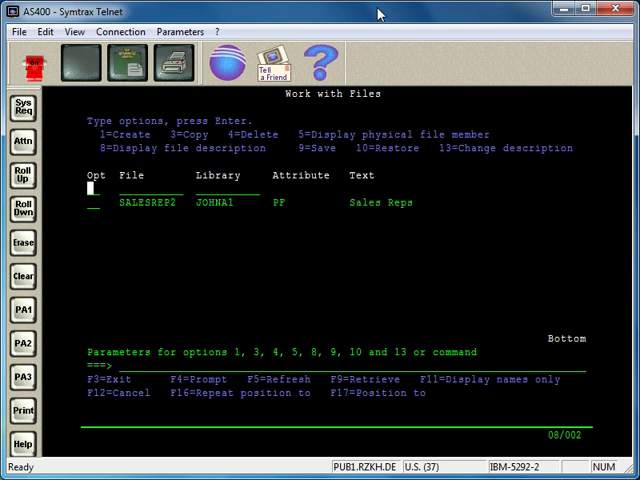